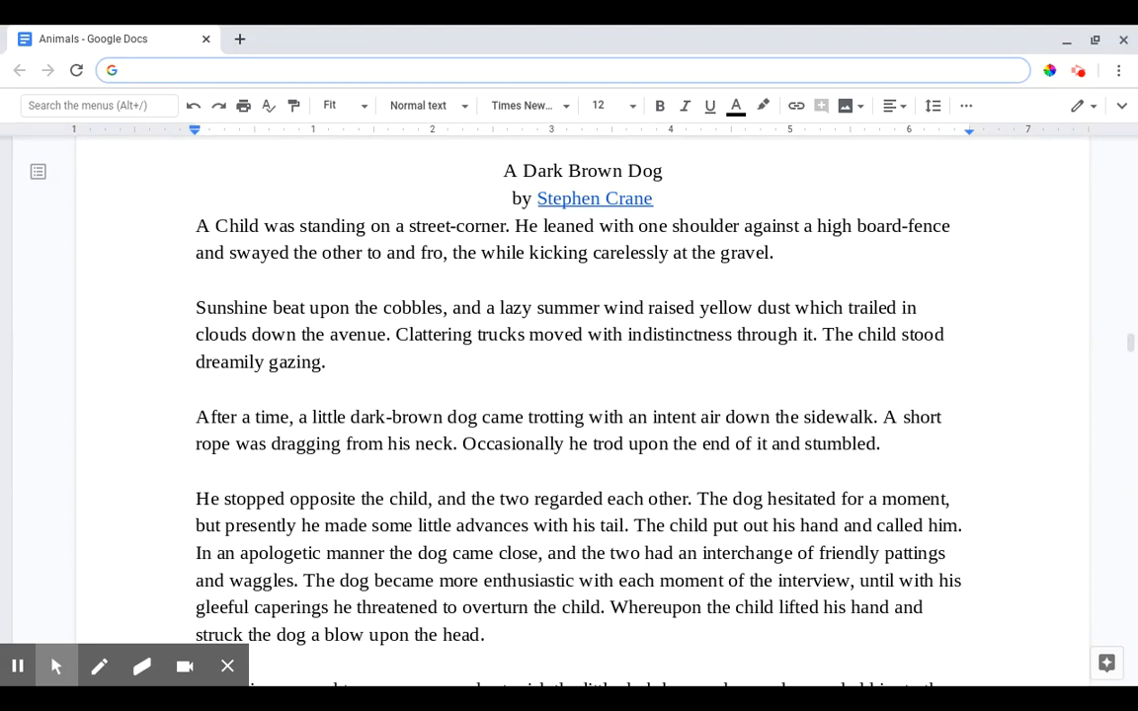
Step: Scroll the 'Animals' doc until 'He stopped opposite the child' reaches the top
{"action": "left_click", "coordinate": [395, 71]}
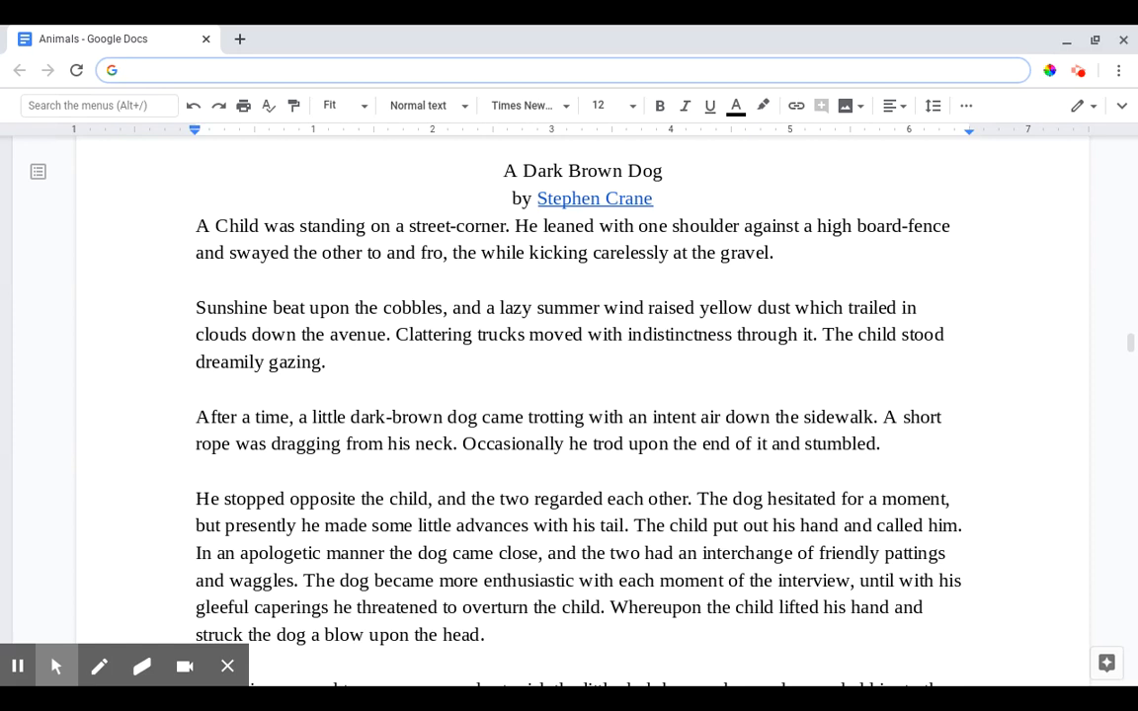
{"action": "scroll", "scroll_direction": "down", "scroll_amount": 3}
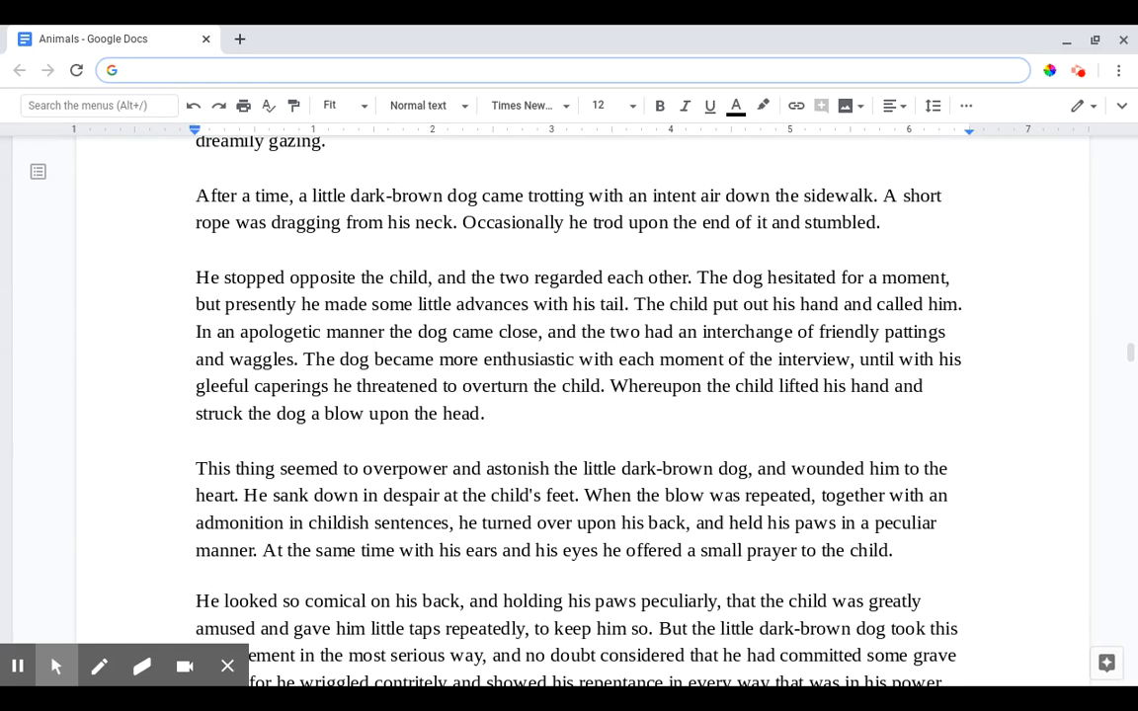
{"action": "scroll", "scroll_direction": "down", "scroll_amount": 3}
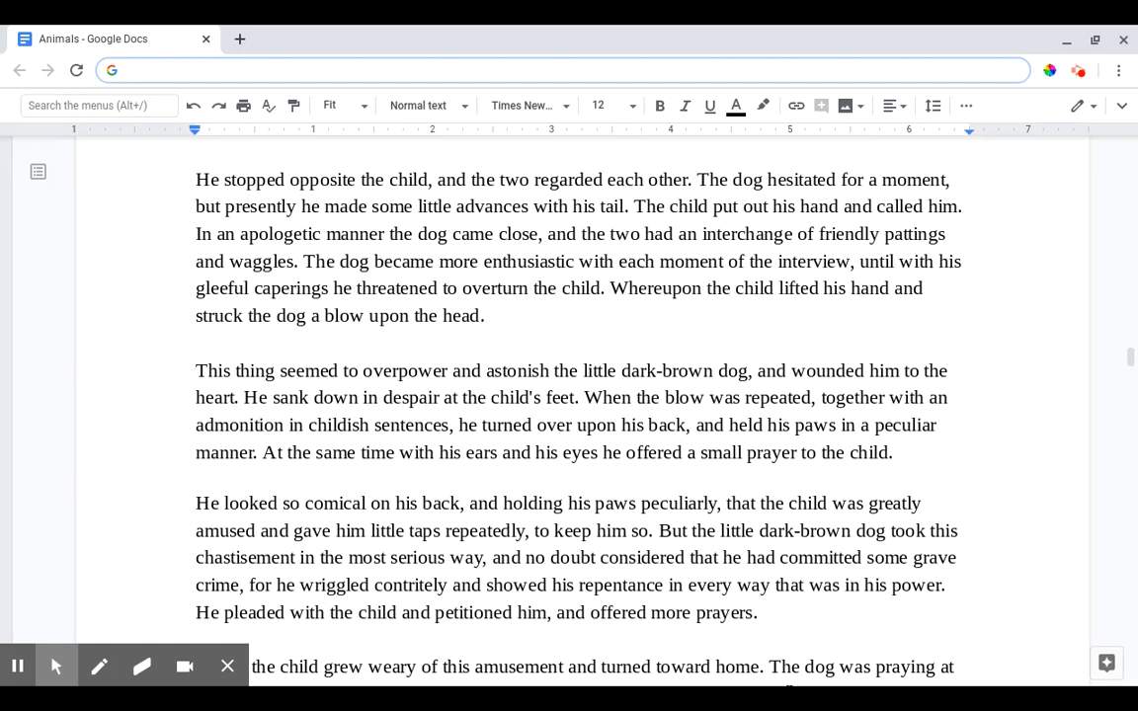
Step: Scroll to the page end showing 'At last the child grew weary'
{"action": "scroll", "scroll_direction": "down", "scroll_amount": 3}
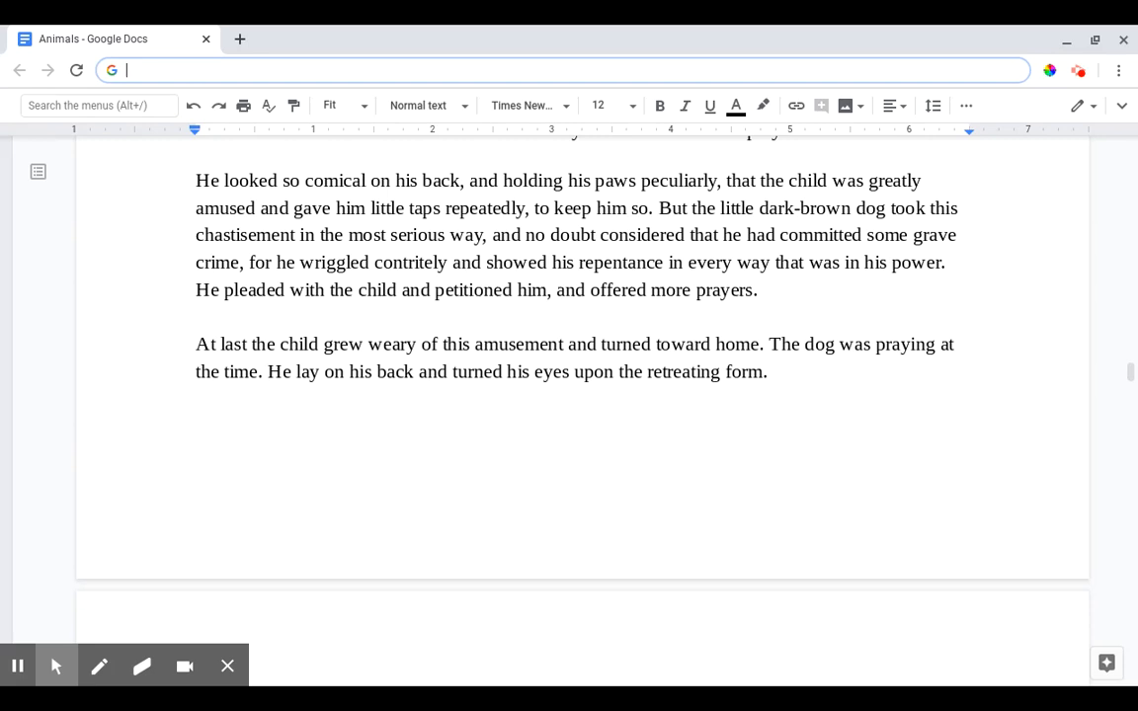
Step: Scroll past the page break to 'Presently he struggled to his feet'
{"action": "scroll", "scroll_direction": "down", "scroll_amount": 3}
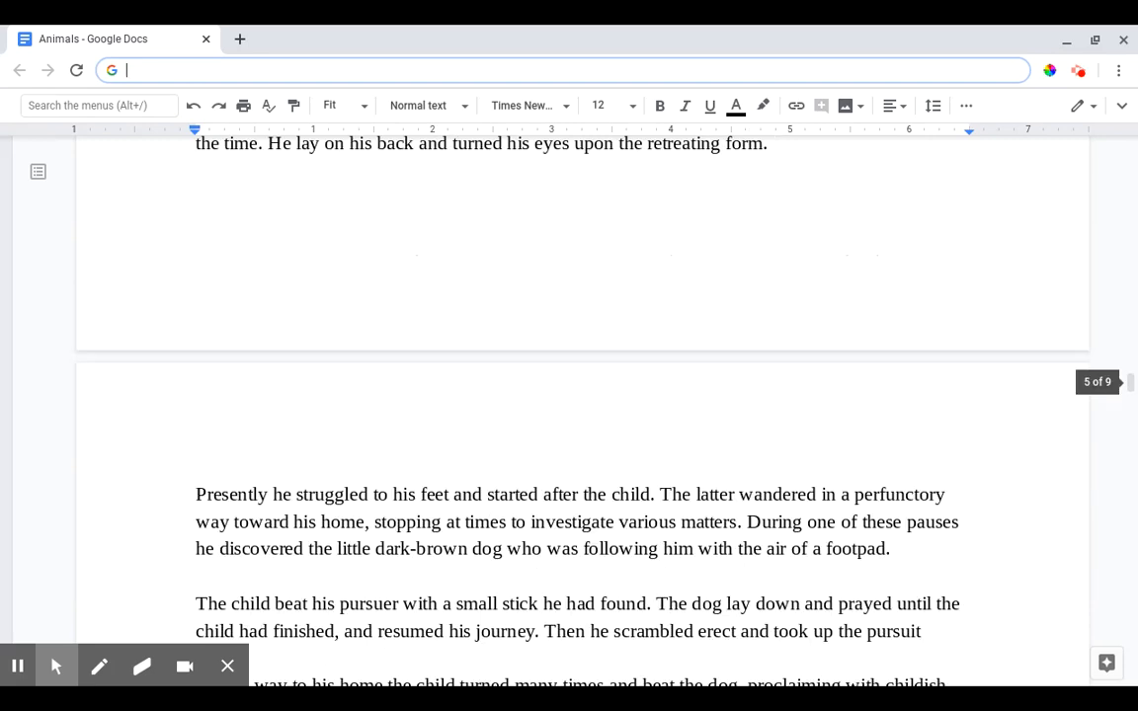
{"action": "scroll", "scroll_direction": "down", "scroll_amount": 3}
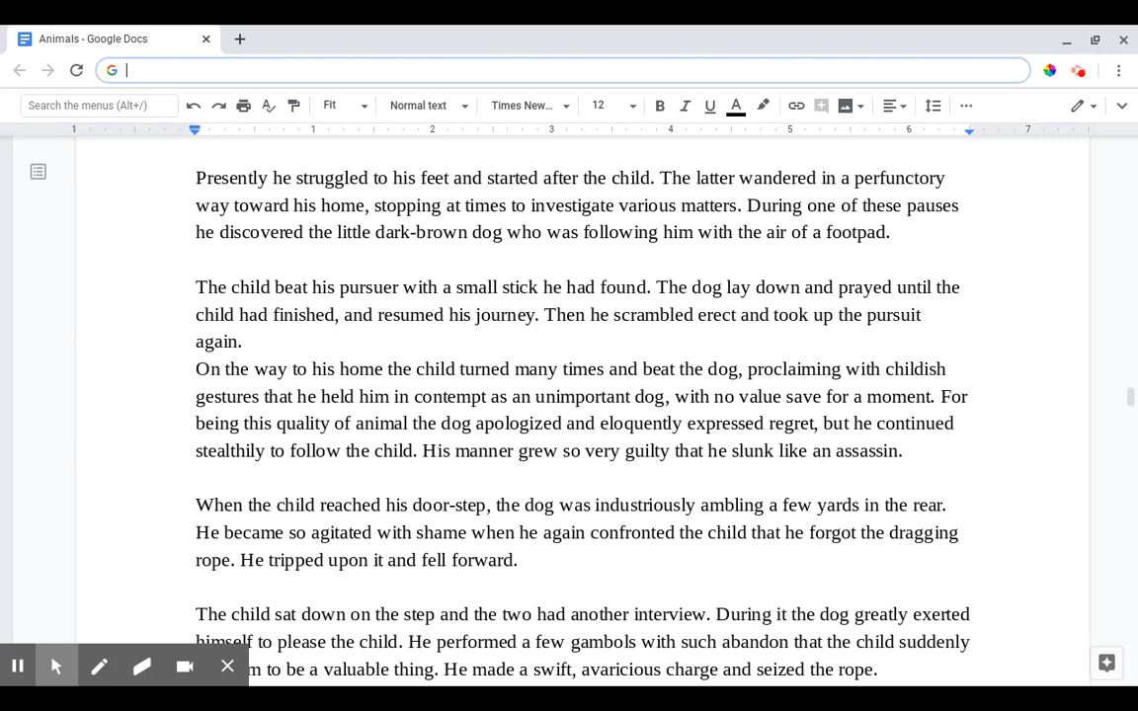
Step: Scroll until 'When the child reached his door-step' sits at the top
{"action": "scroll", "scroll_direction": "down", "scroll_amount": 3}
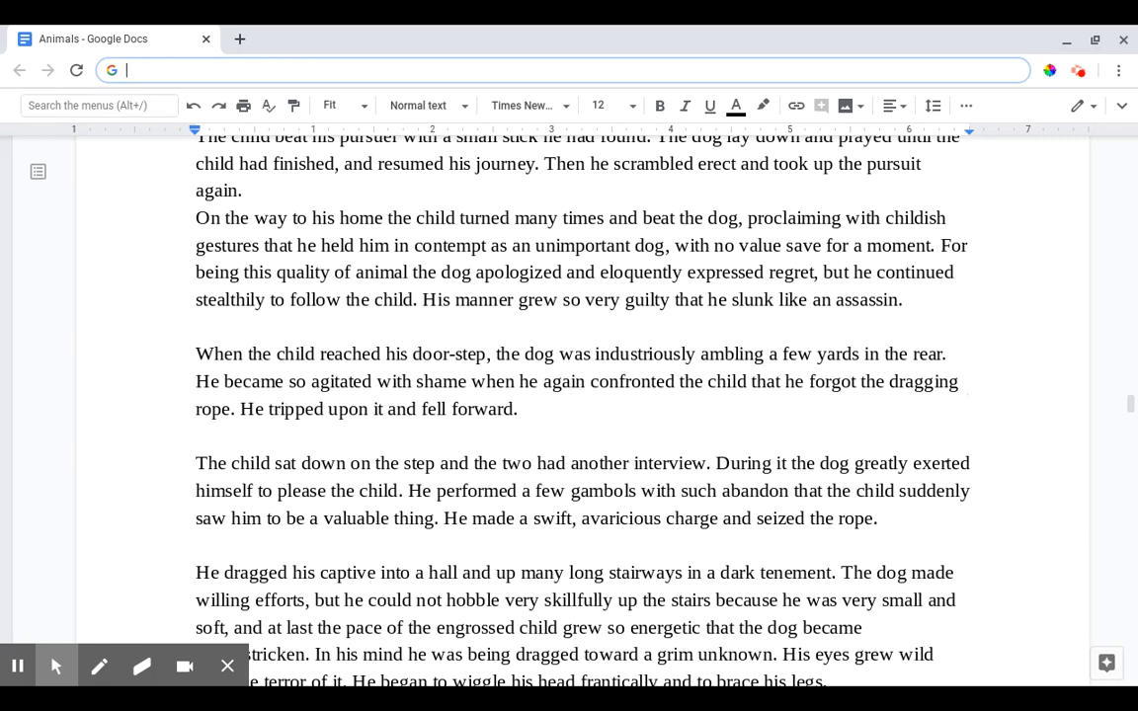
{"action": "scroll", "scroll_direction": "down", "scroll_amount": 3}
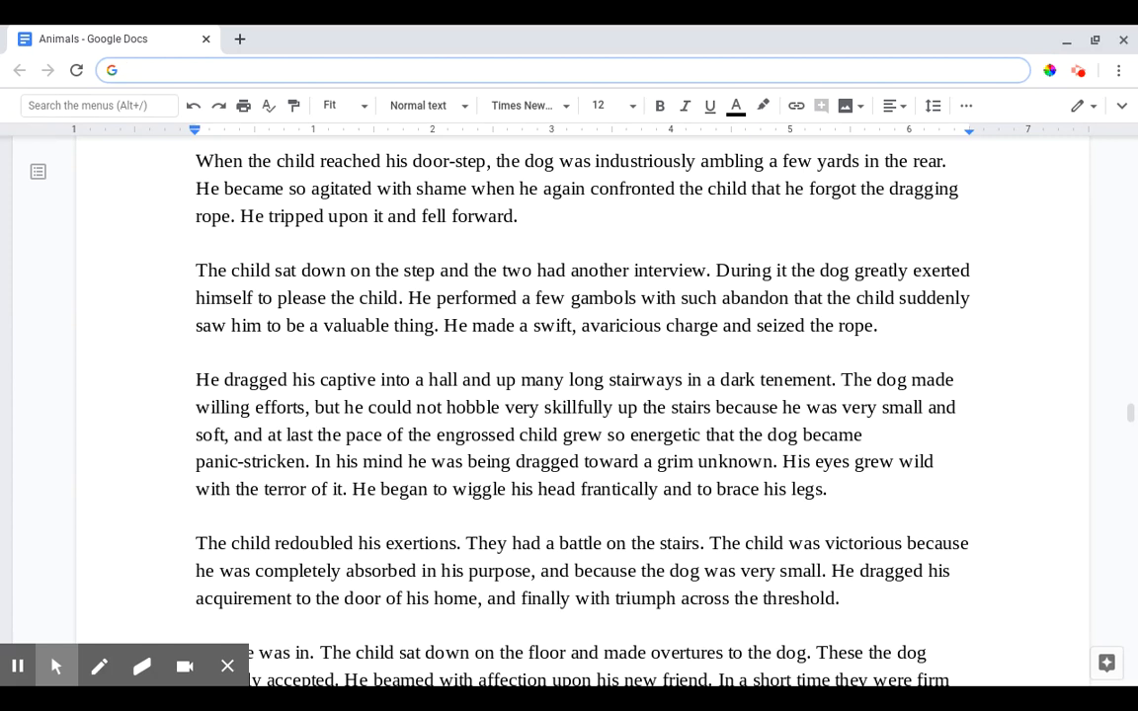
Step: Scroll to the paragraph beginning 'When the child's family appeared'
{"action": "scroll", "scroll_direction": "down", "scroll_amount": 3}
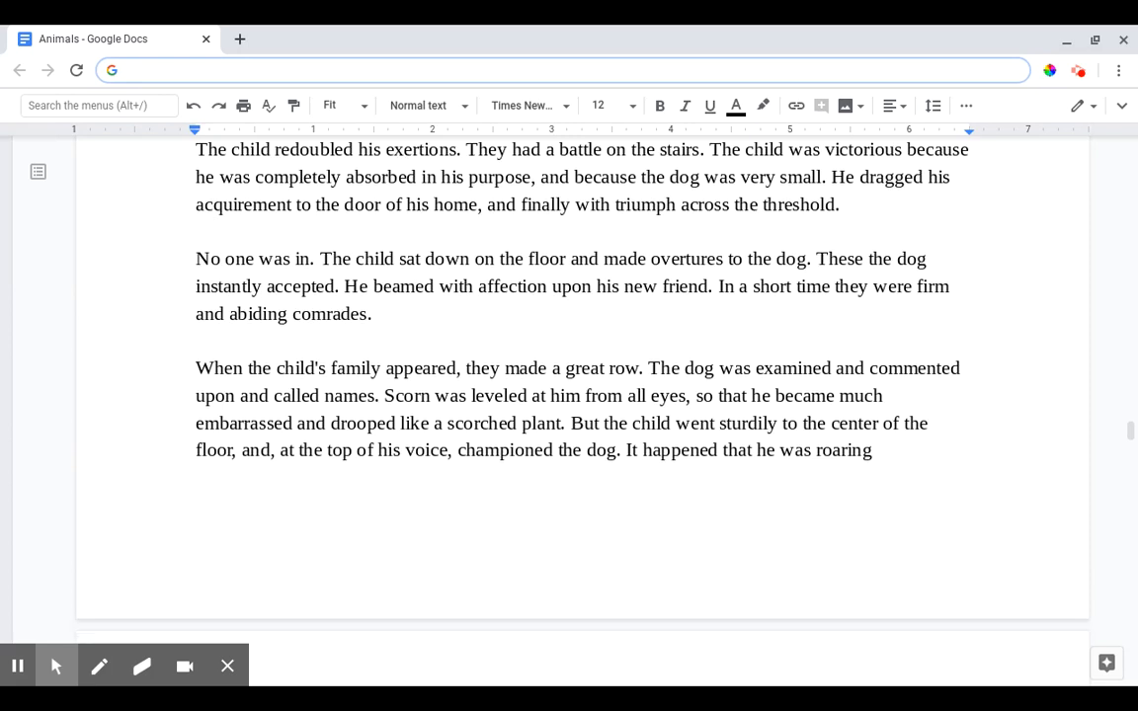
Step: Scroll until 'He and the child were associated together' is at the top
{"action": "scroll", "scroll_direction": "down", "scroll_amount": 3}
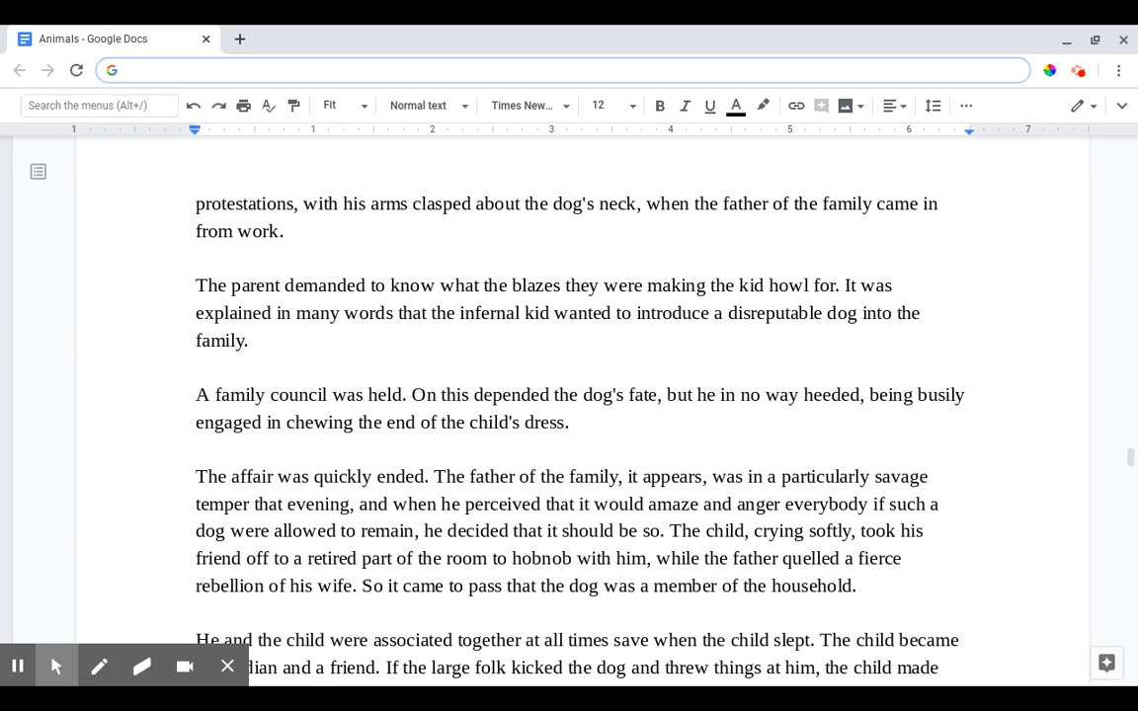
{"action": "left_click", "coordinate": [395, 71]}
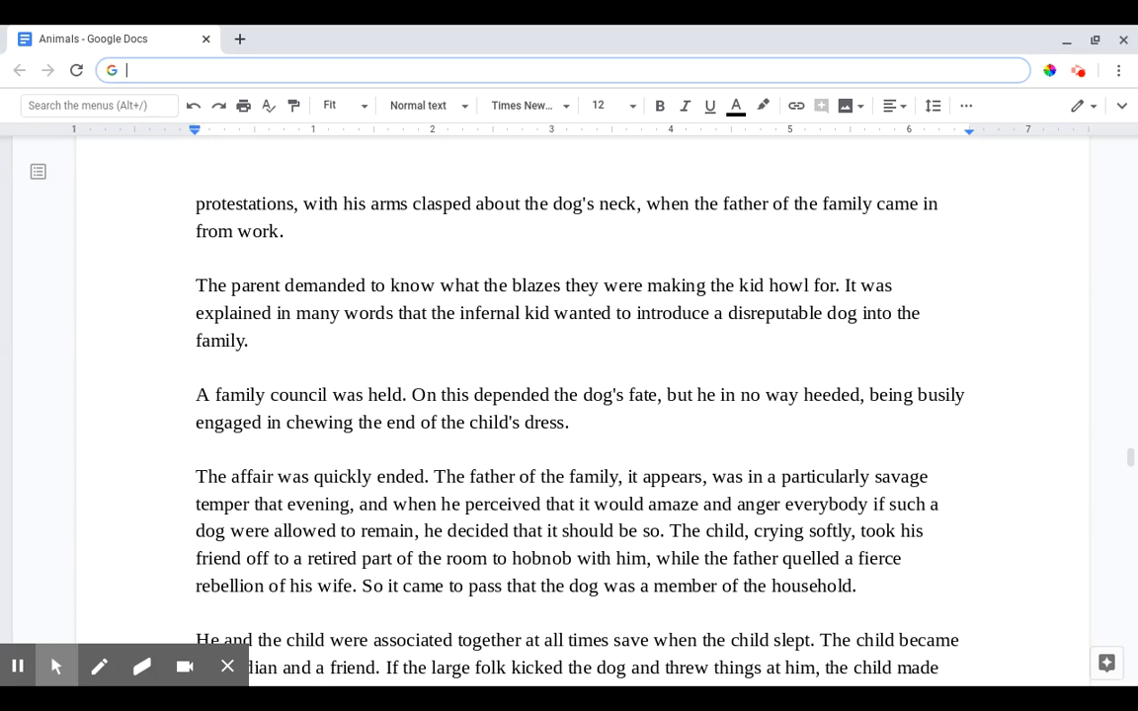
{"action": "scroll", "scroll_direction": "down", "scroll_amount": 3}
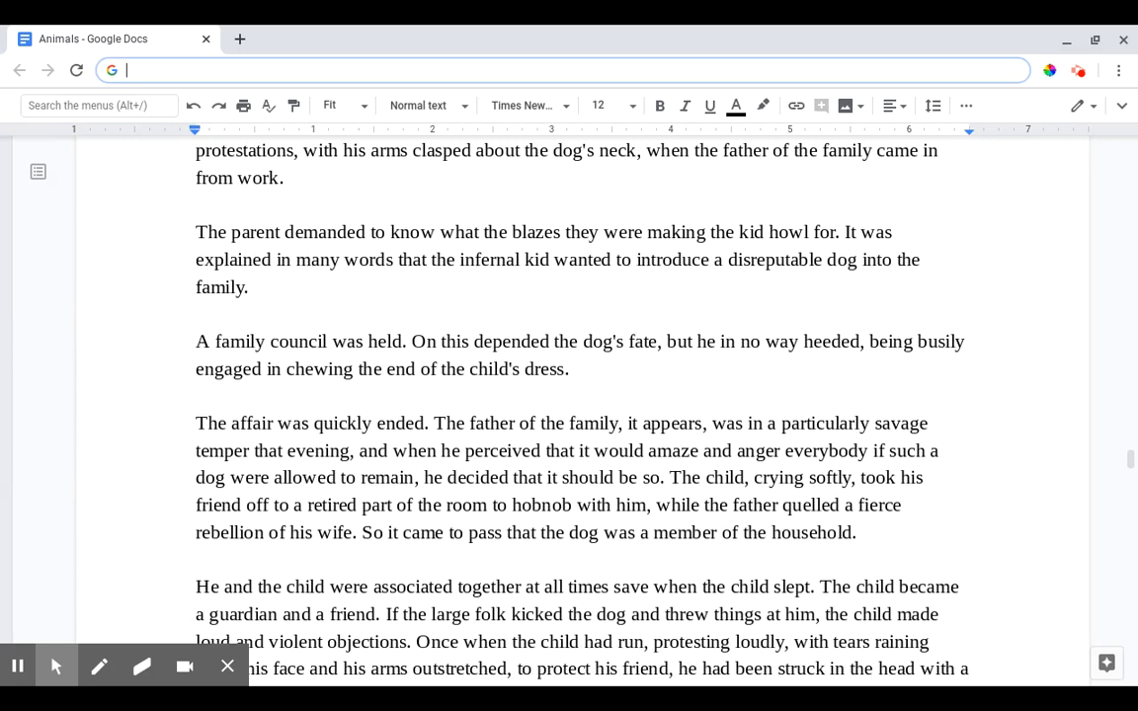
{"action": "scroll", "scroll_direction": "down", "scroll_amount": 3}
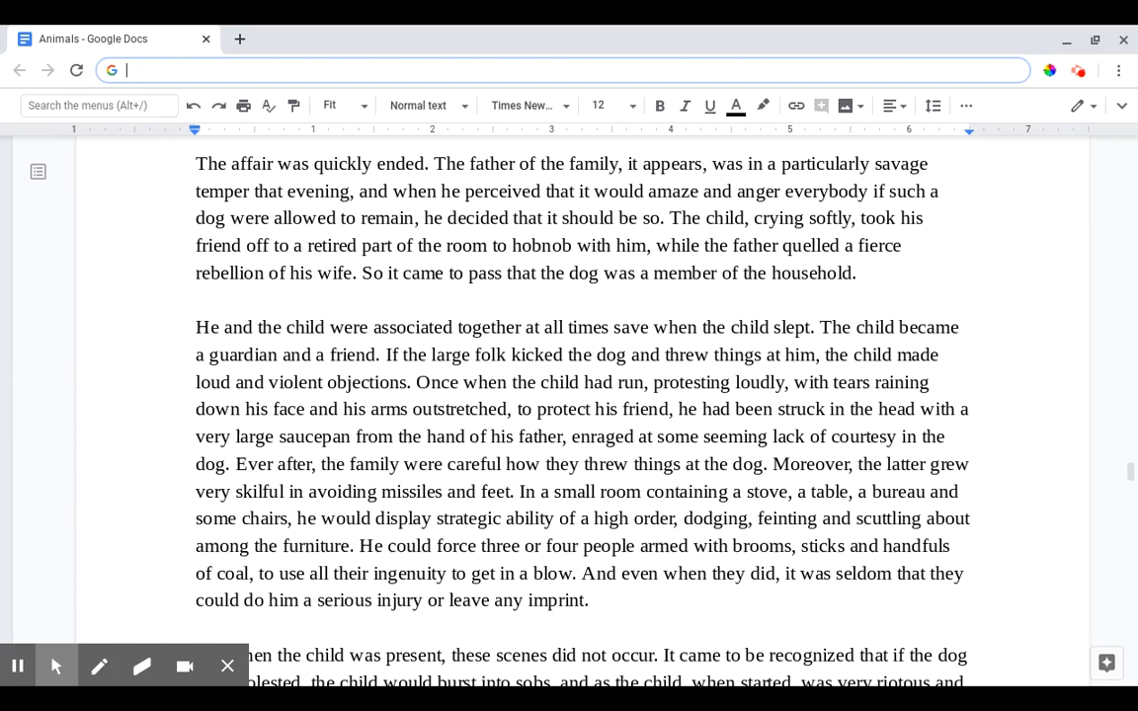
Step: Scroll to 'But when the child was present' and 'However, the child could not always be near'
{"action": "scroll", "scroll_direction": "down", "scroll_amount": 3}
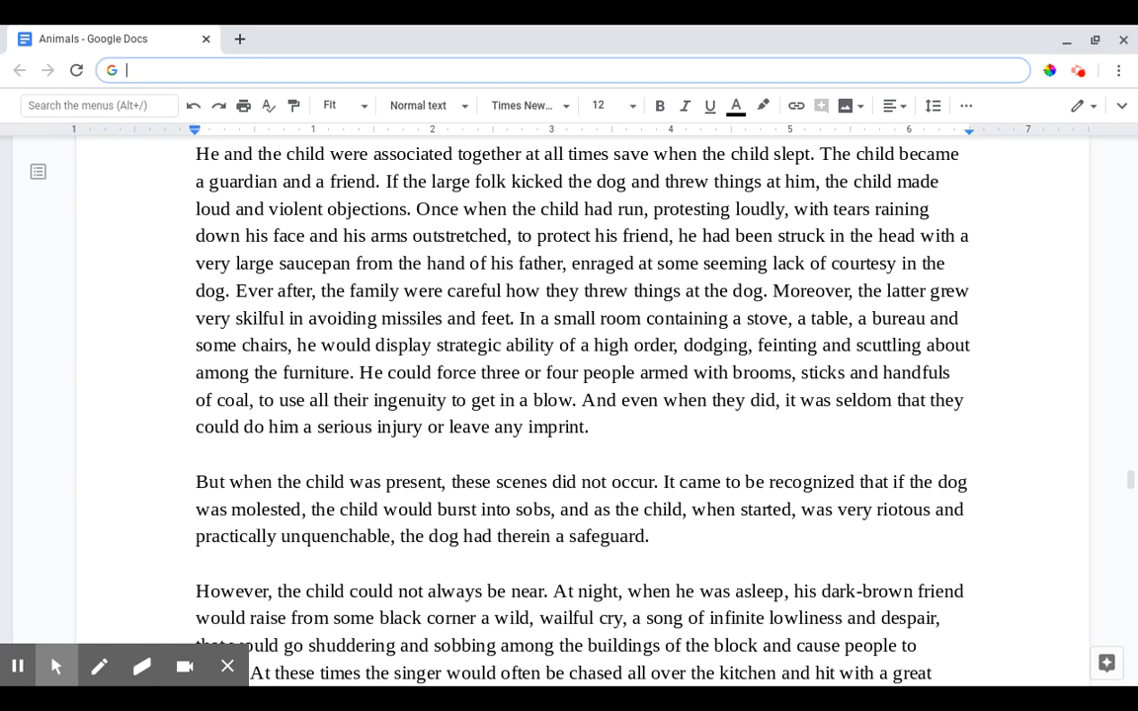
Step: Scroll onto page 7, opening 'Sometimes, too, the child himself used to beat the dog'
{"action": "scroll", "scroll_direction": "down", "scroll_amount": 3}
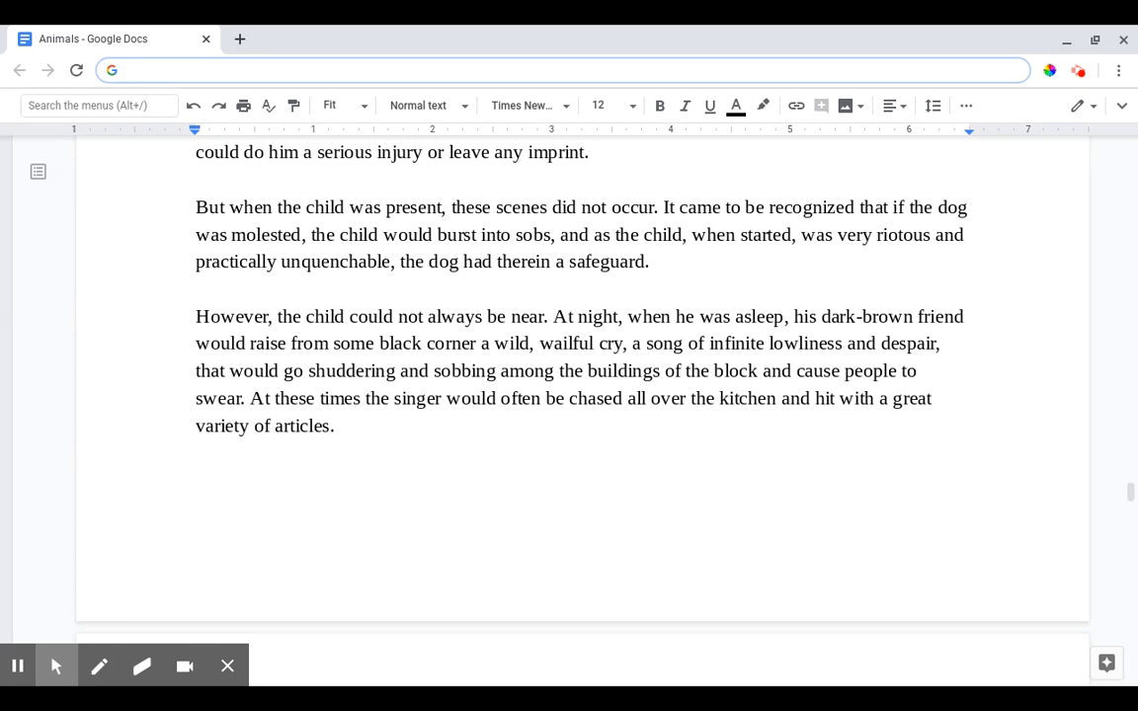
{"action": "left_click", "coordinate": [395, 71]}
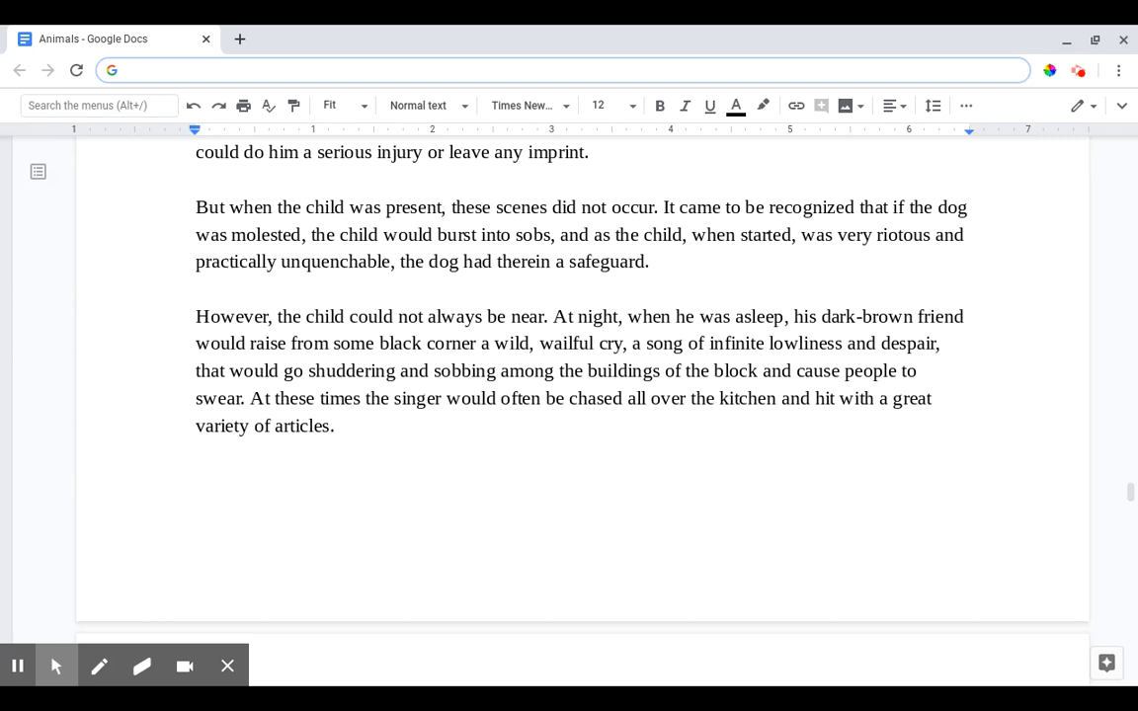
{"action": "scroll", "scroll_direction": "down", "scroll_amount": 3}
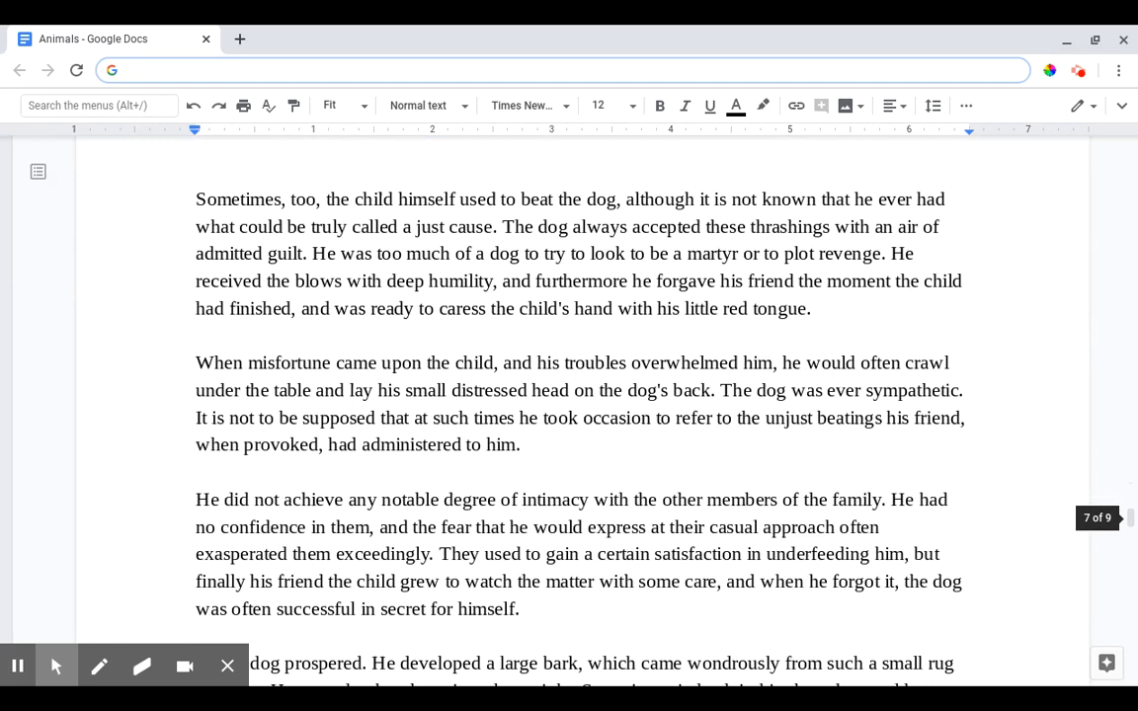
Step: Scroll until 'So the dog prospered' and 'His devotion to the child' are visible
{"action": "scroll", "scroll_direction": "down", "scroll_amount": 3}
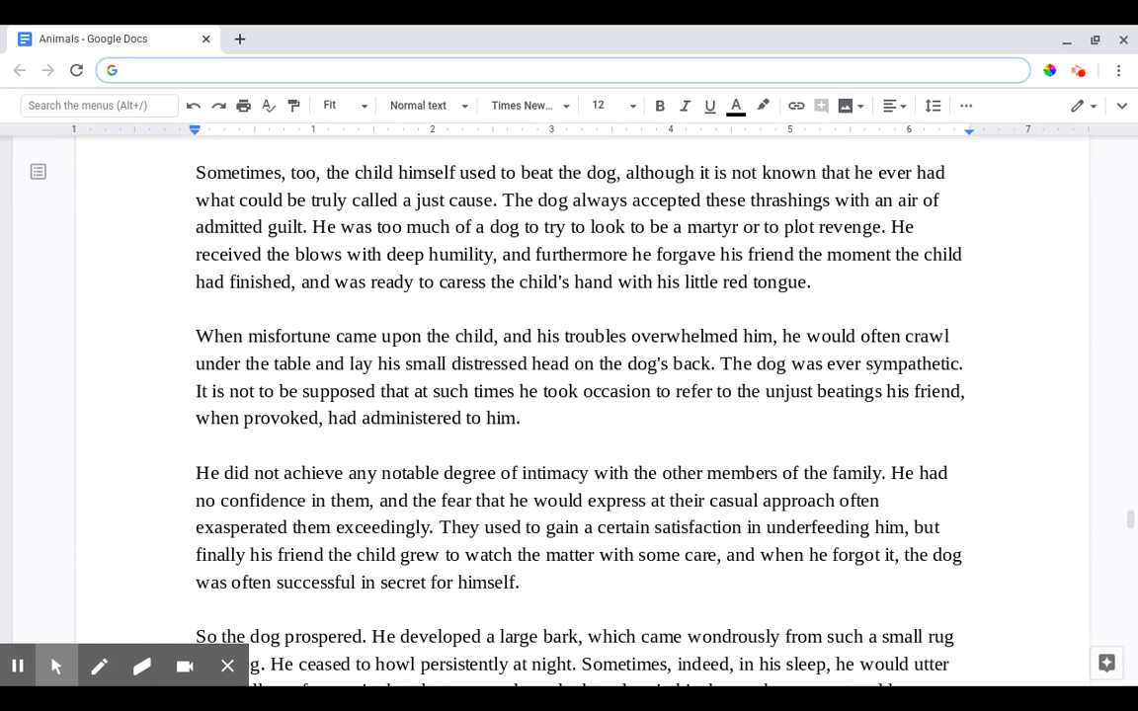
{"action": "scroll", "scroll_direction": "down", "scroll_amount": 3}
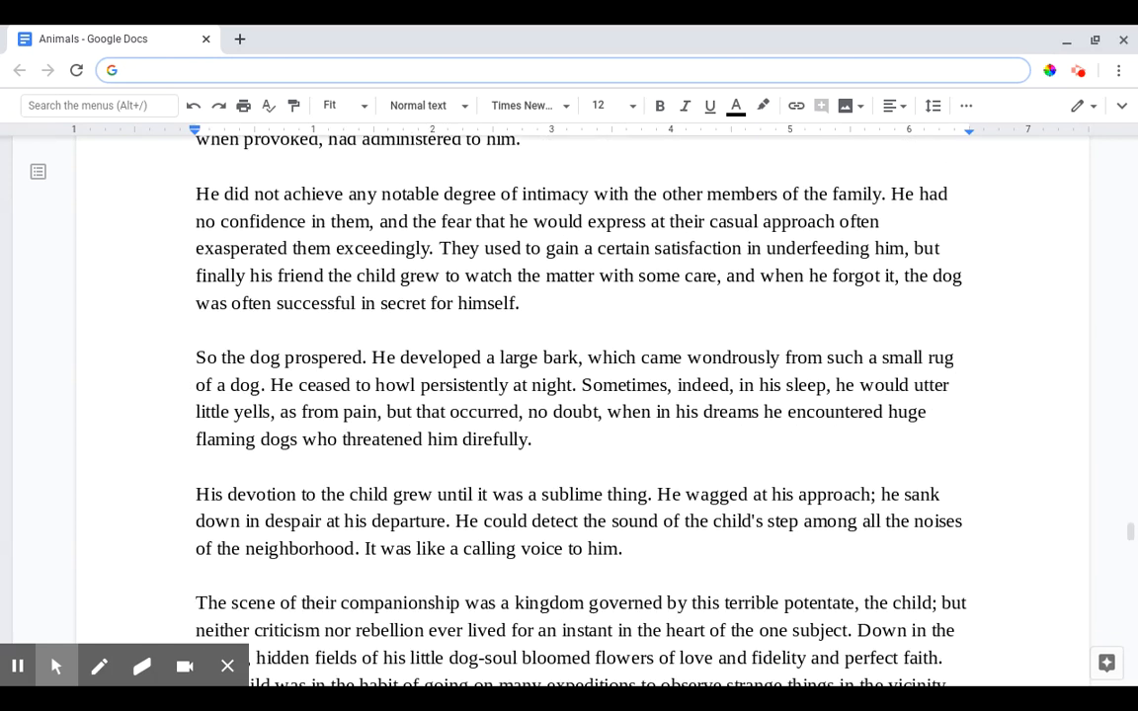
Step: Scroll a little onto page 8 to reveal the lines about the child's expeditions
{"action": "scroll", "scroll_direction": "down", "scroll_amount": 3}
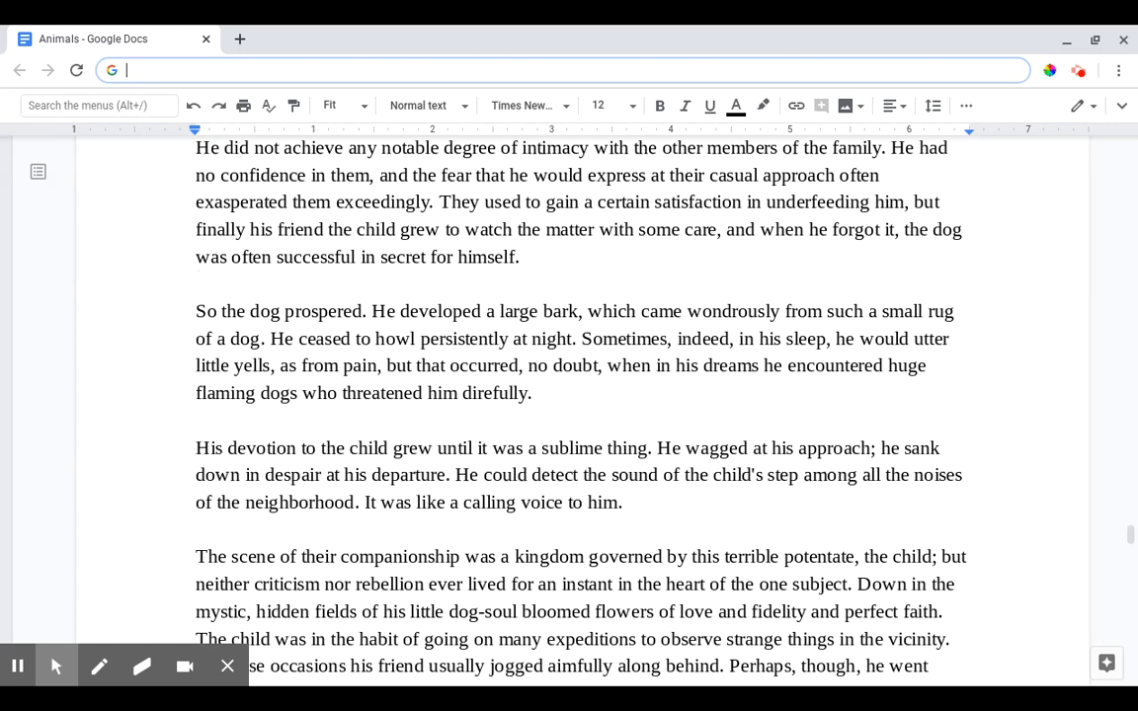
{"action": "scroll", "scroll_direction": "down", "scroll_amount": 3}
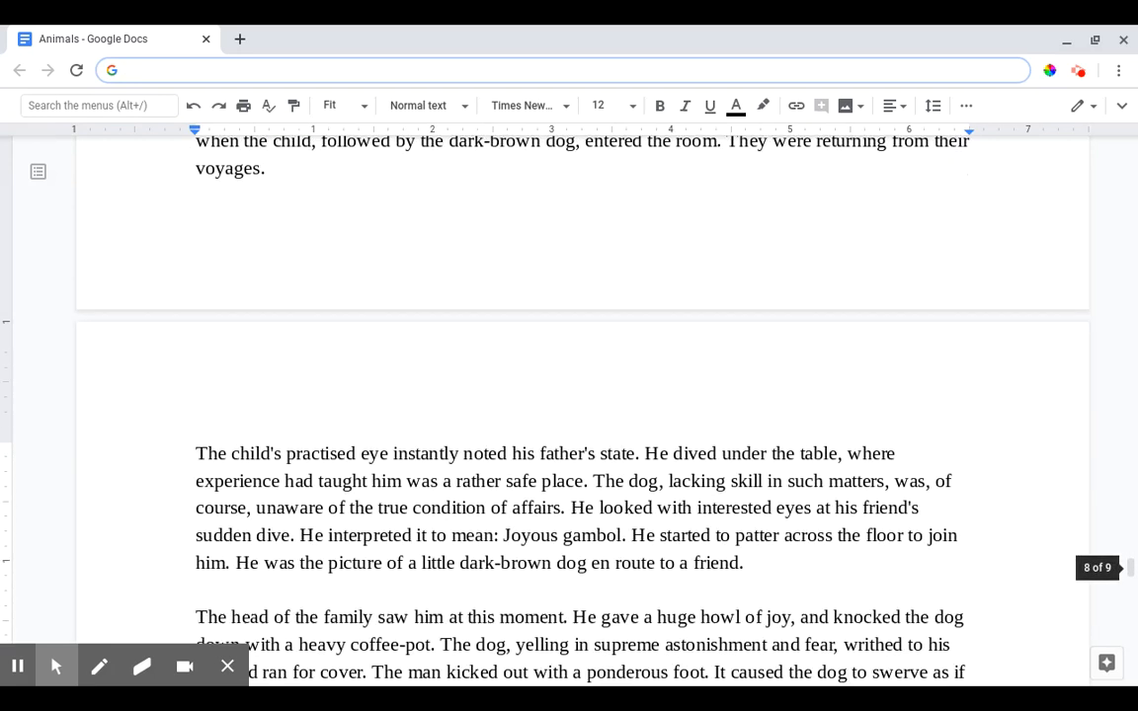
Step: Scroll down so the paragraphs about the father striking the dog with the coffee-pot fill the window
{"action": "scroll", "scroll_direction": "down", "scroll_amount": 3}
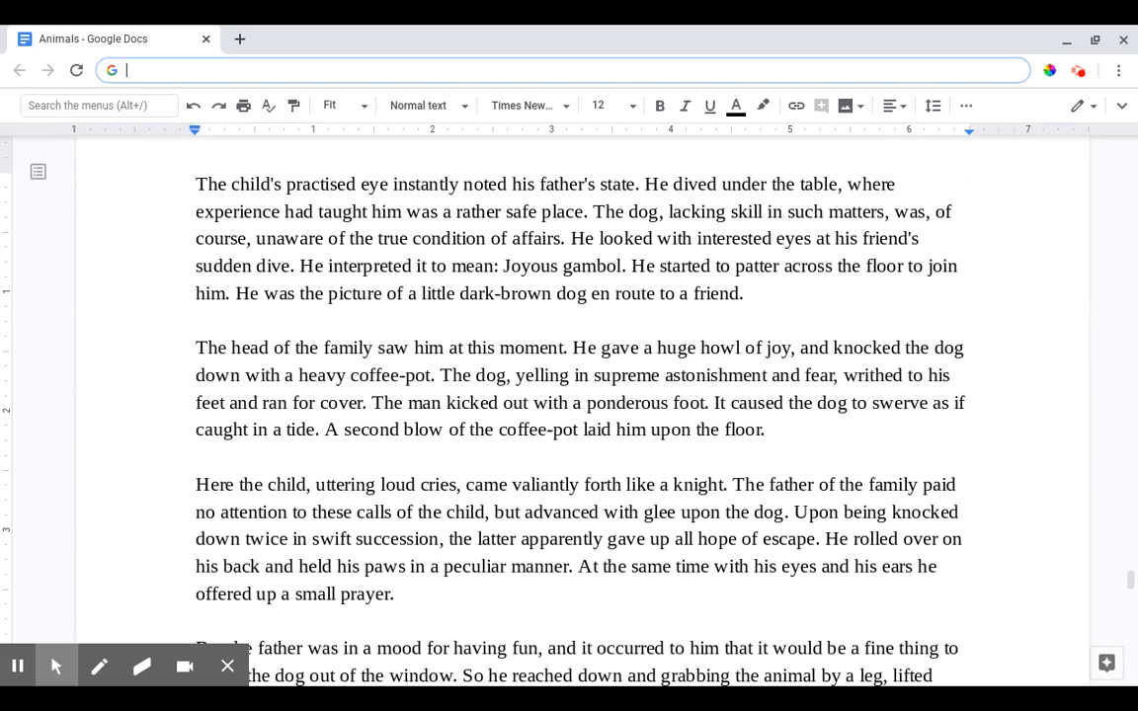
{"action": "scroll", "scroll_direction": "down", "scroll_amount": 3}
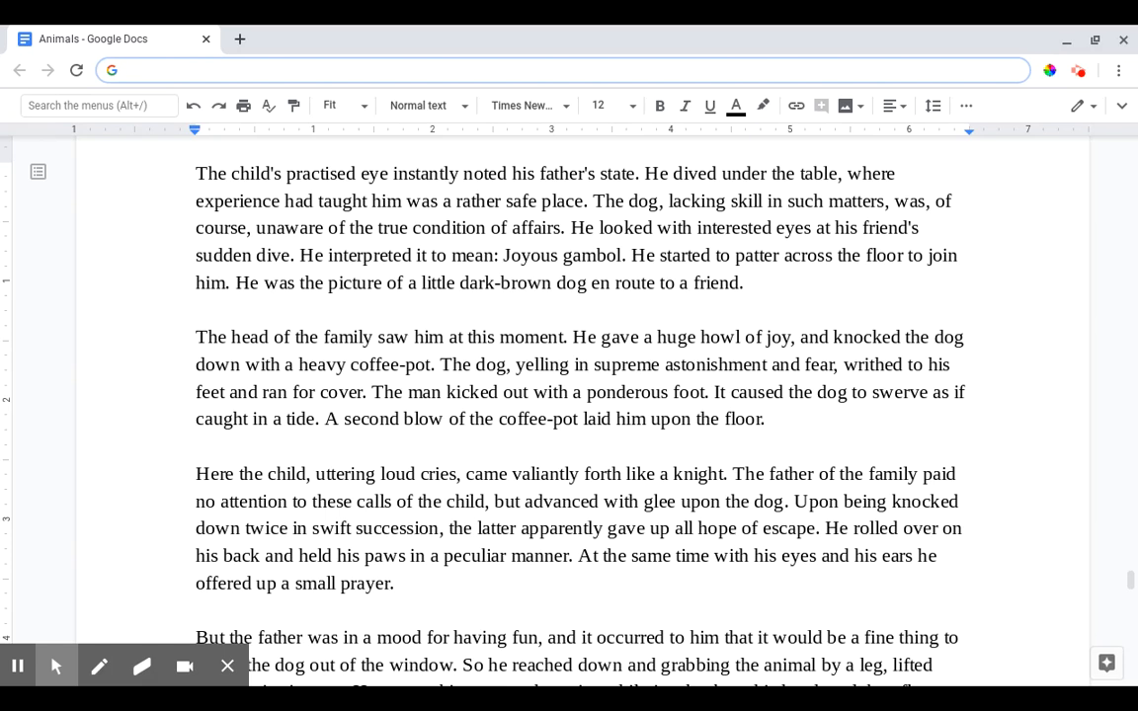
Step: Scroll to the document's end, showing the final paragraph 'When they came for him later…'
{"action": "scroll", "scroll_direction": "down", "scroll_amount": 3}
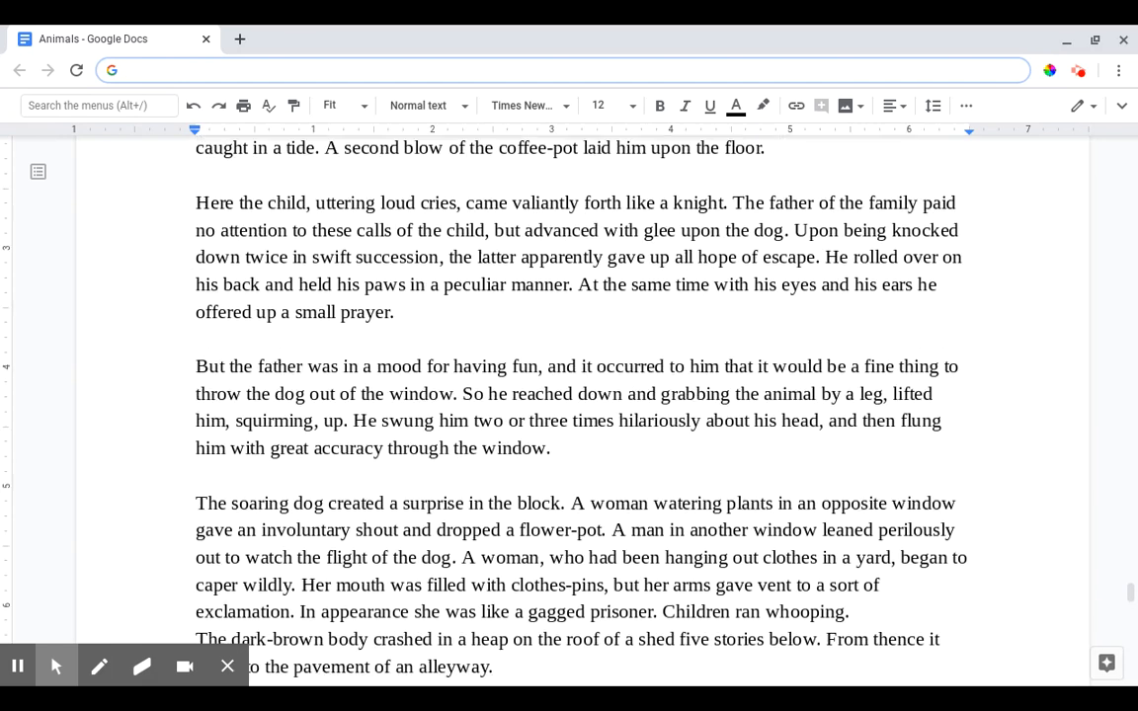
{"action": "scroll", "scroll_direction": "down", "scroll_amount": 3}
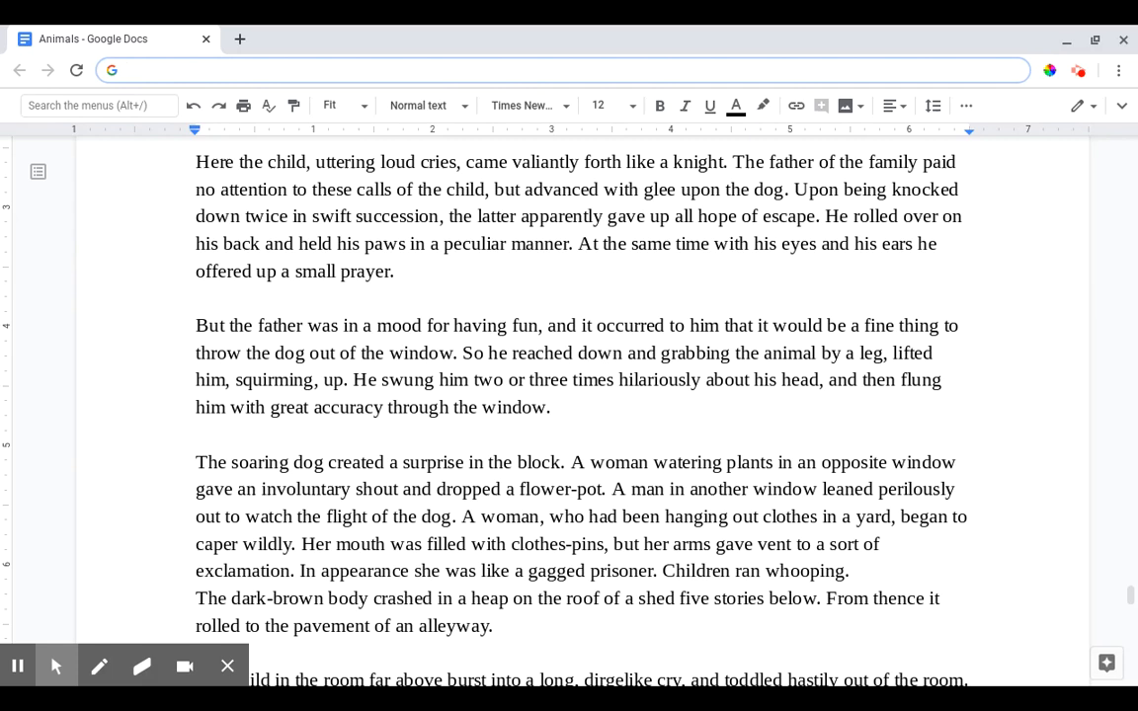
{"action": "scroll", "scroll_direction": "down", "scroll_amount": 3}
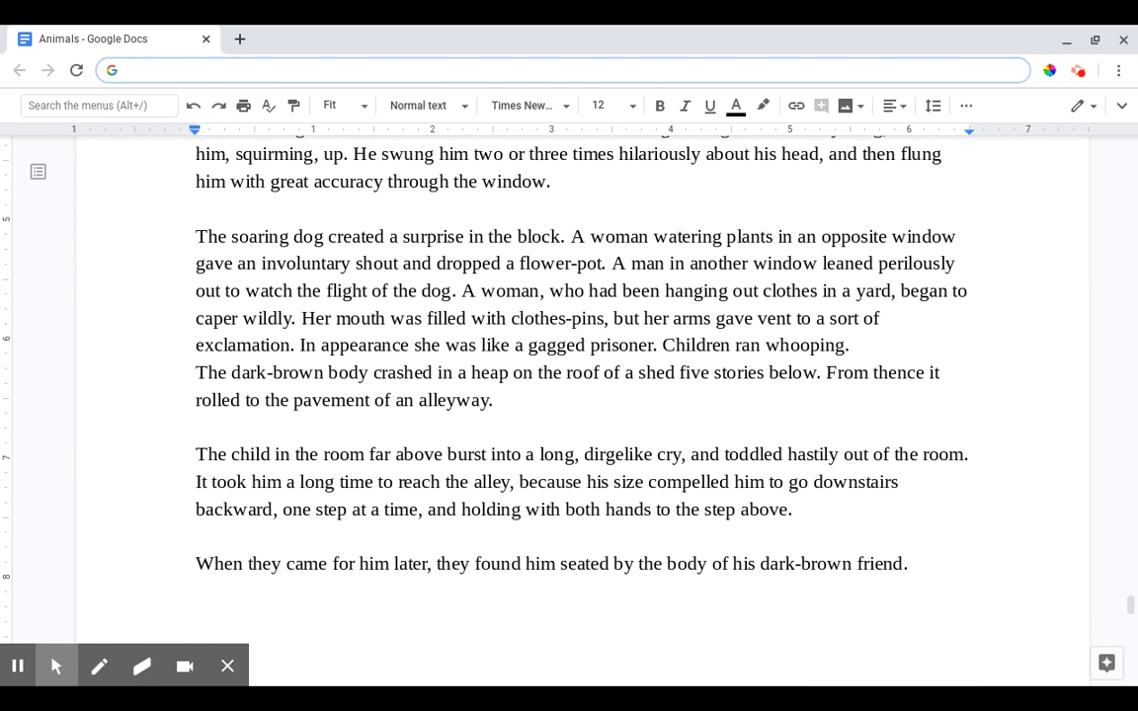